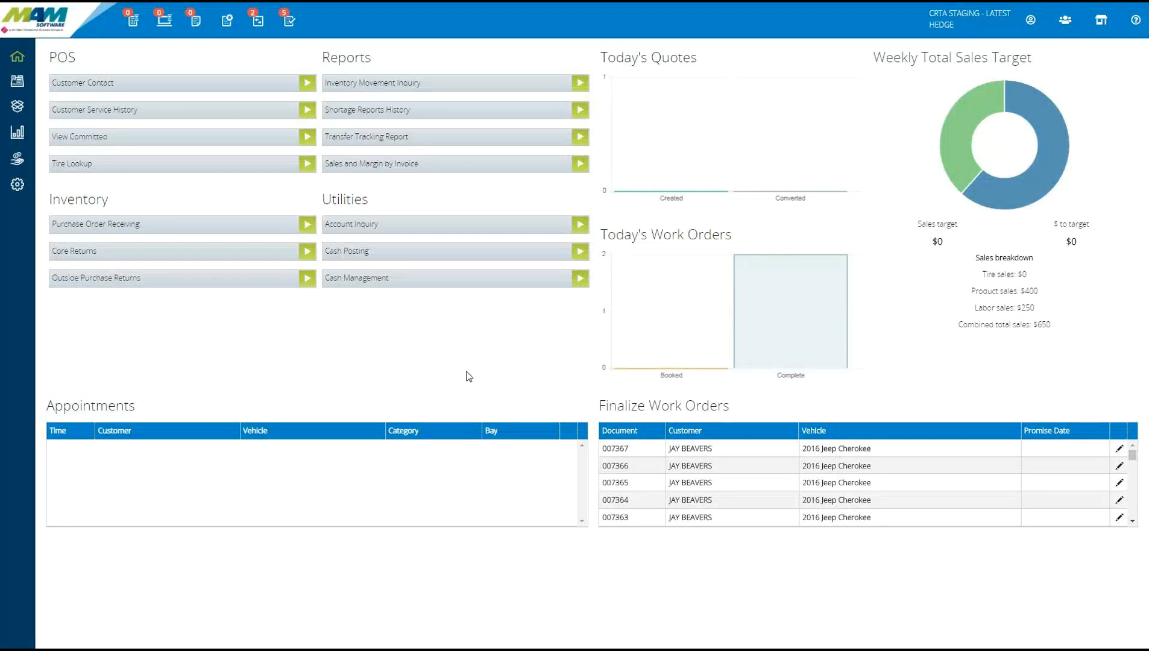
pyautogui.moveTo(469, 369)
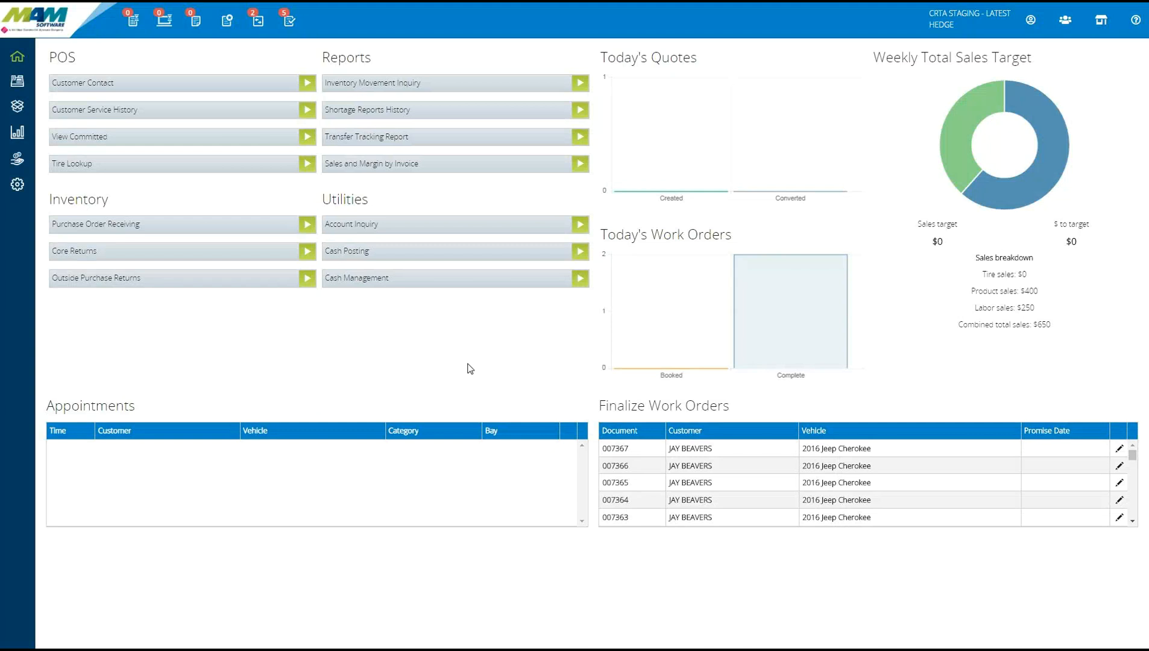
pyautogui.moveTo(462, 360)
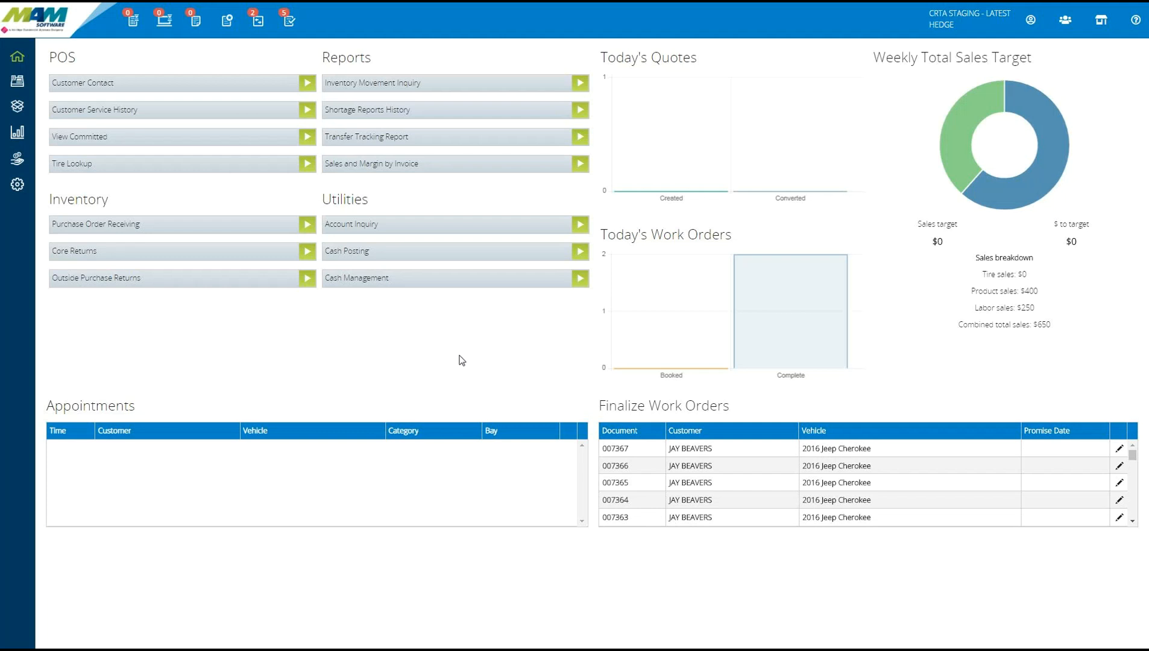
pyautogui.moveTo(387, 361)
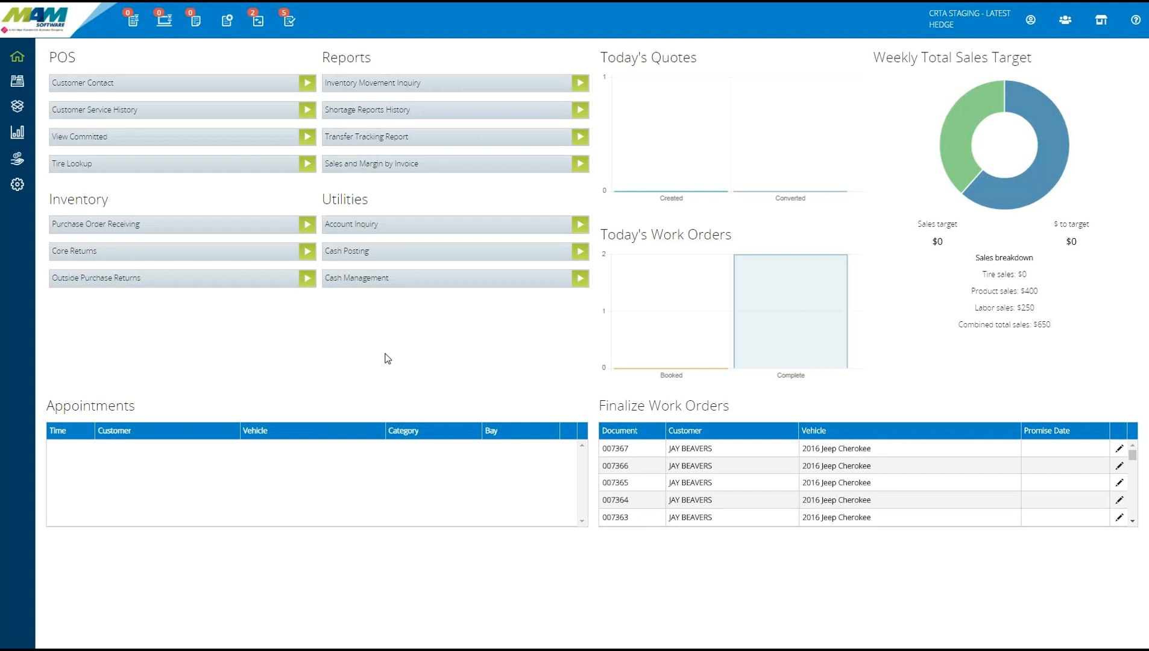
pyautogui.moveTo(391, 359)
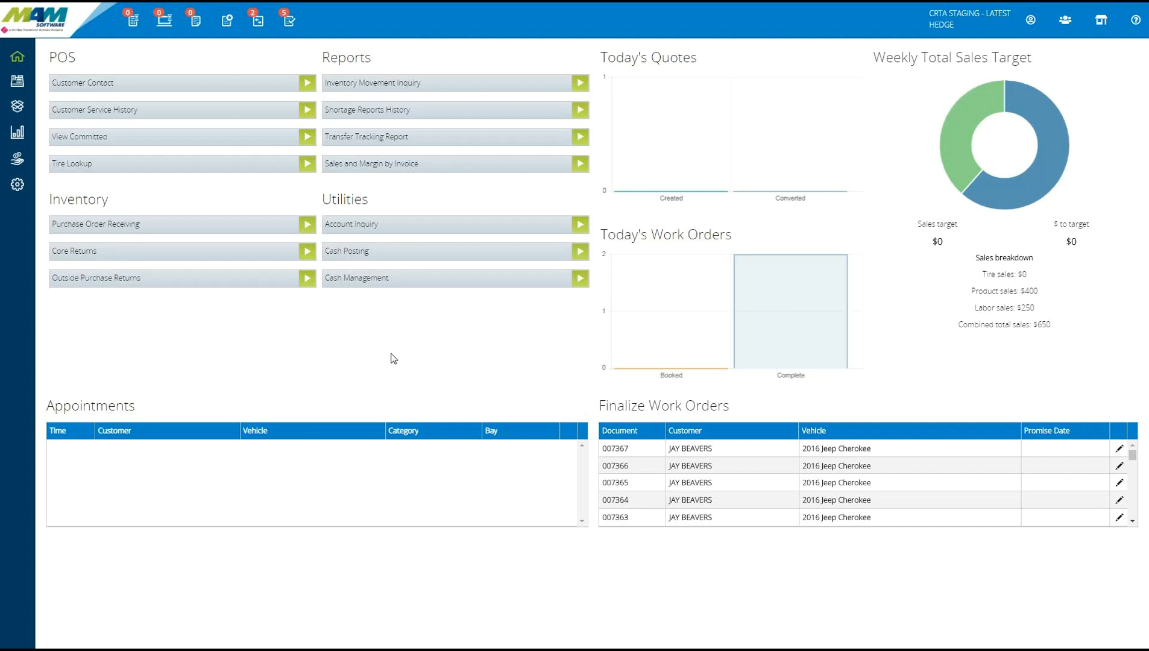
pyautogui.moveTo(398, 359)
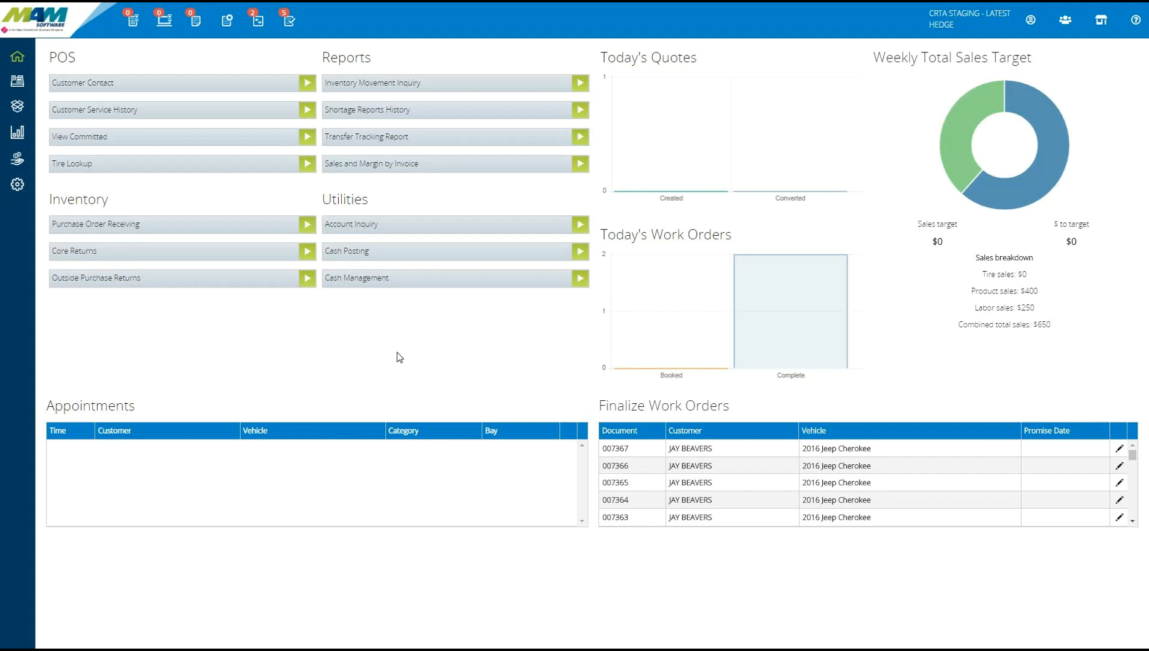
pyautogui.moveTo(292, 257)
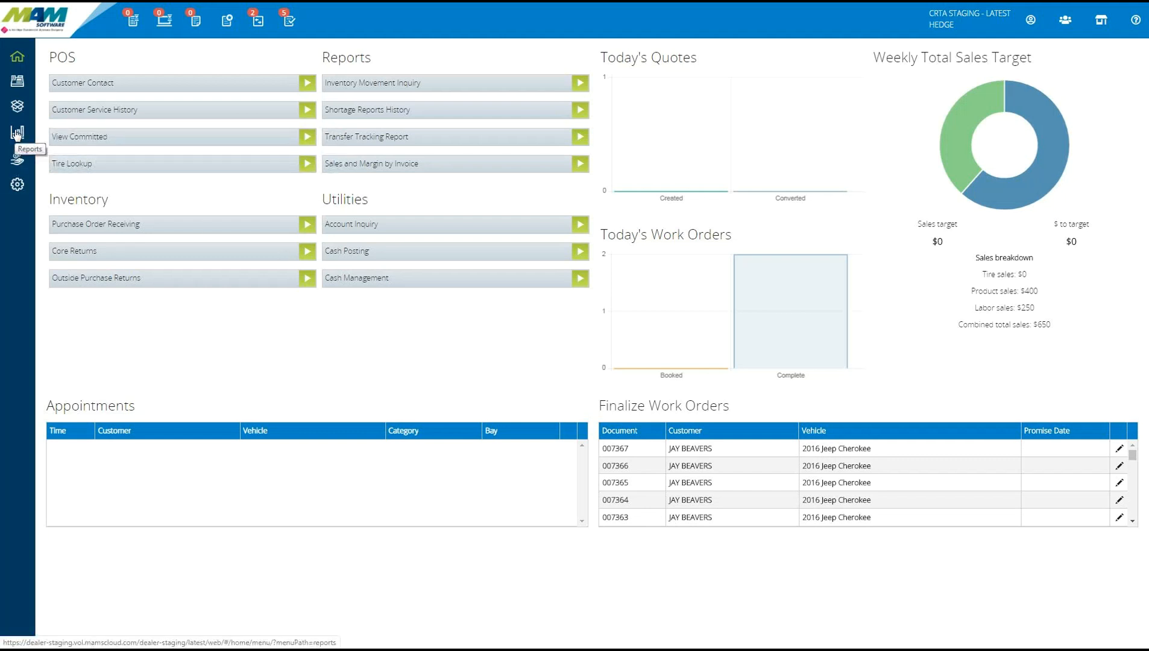
# - Open the Daily Business Summary report form under Transaction Audit Reports
pyautogui.click(17, 133)
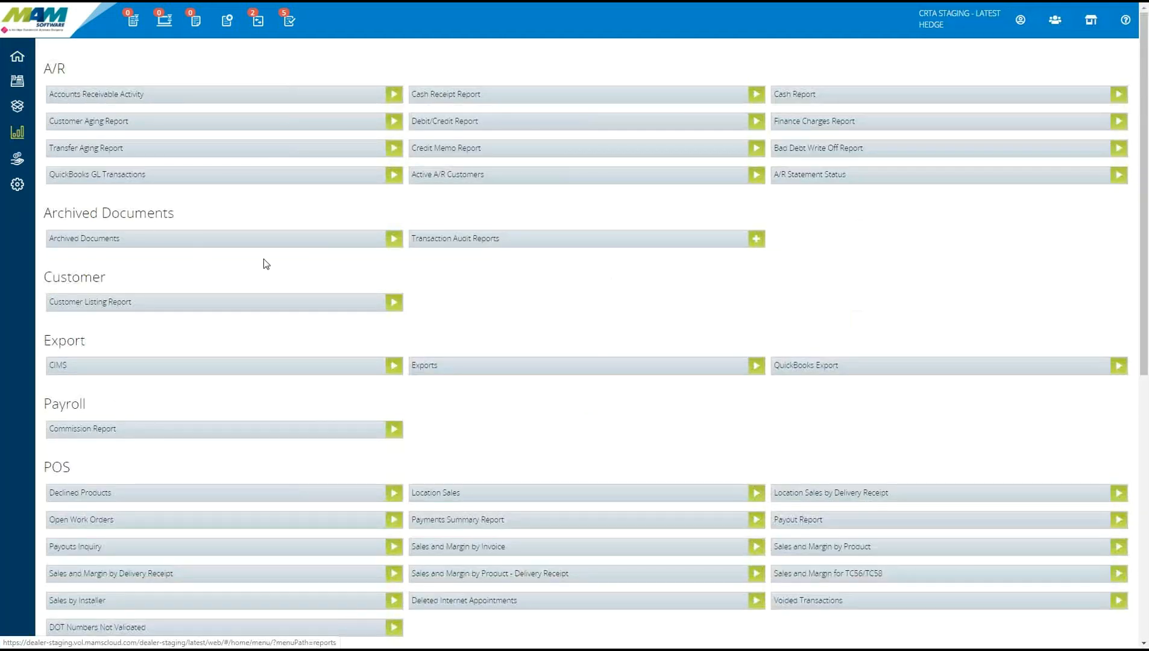
pyautogui.moveTo(510, 277)
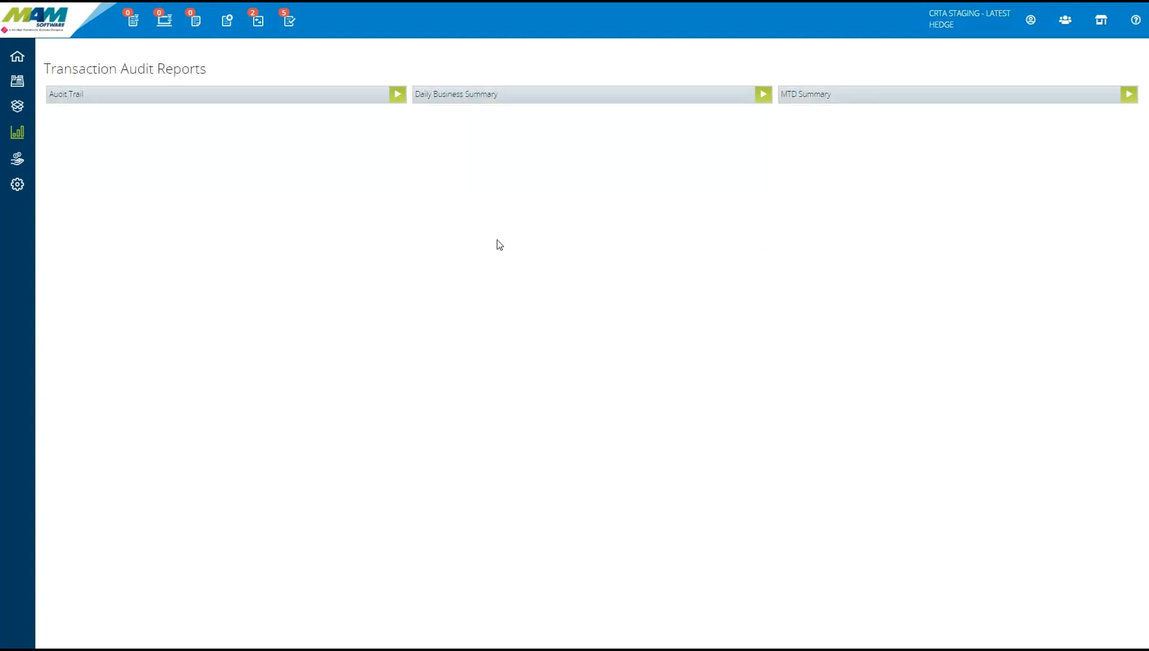
pyautogui.moveTo(545, 146)
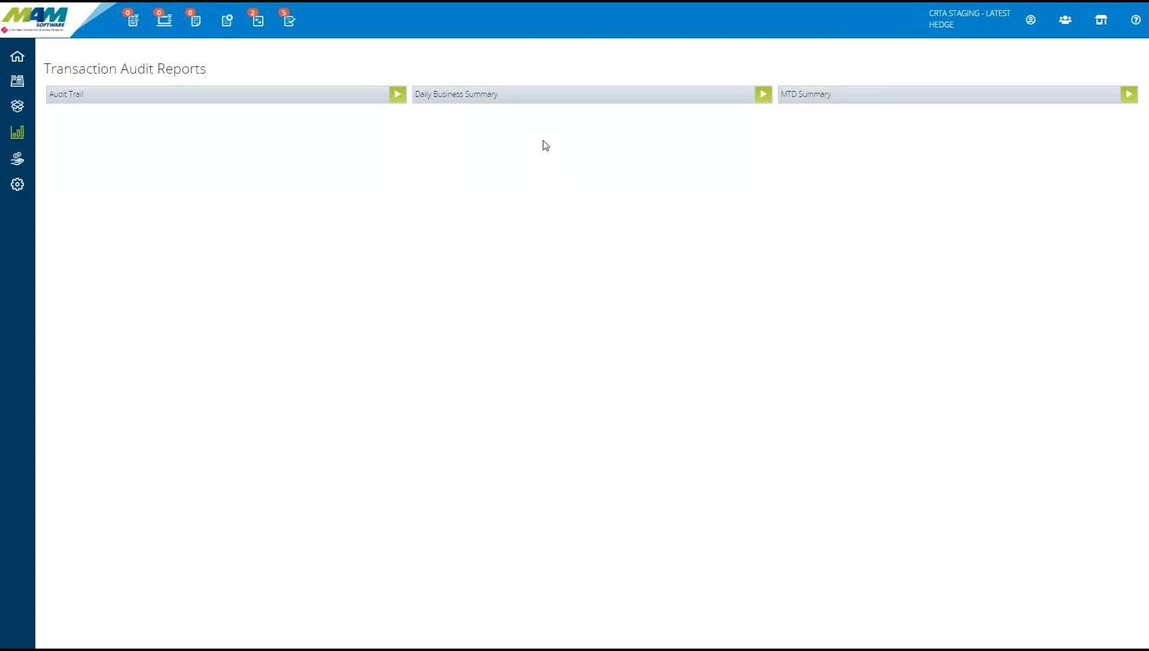
pyautogui.click(763, 94)
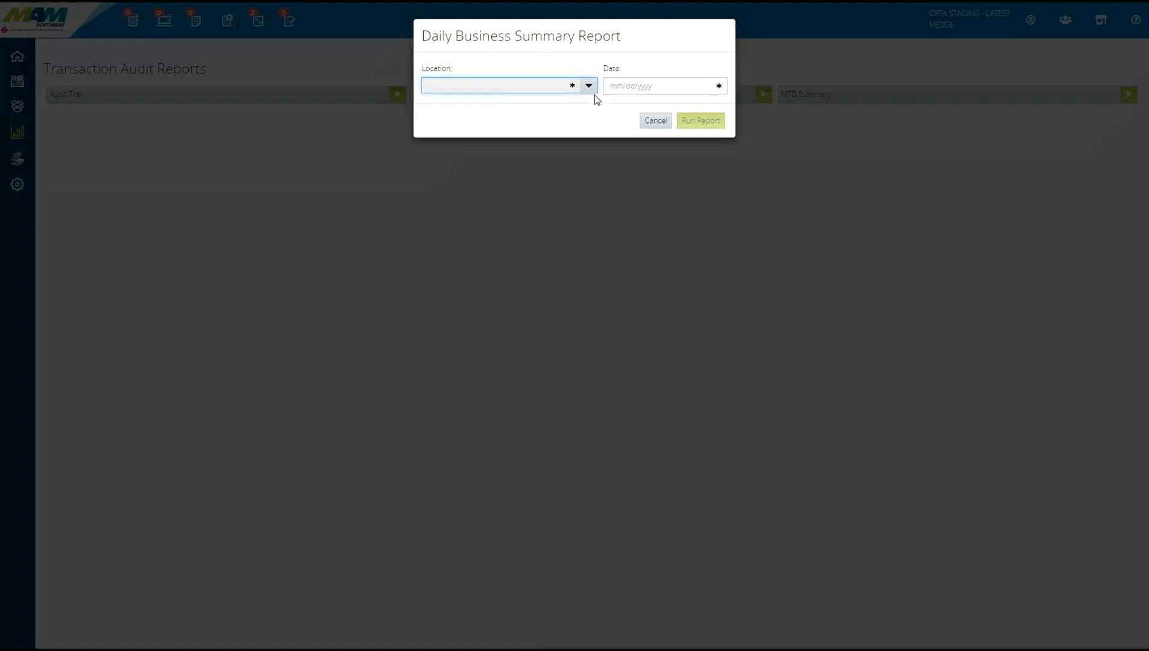
# - Set the location to HEDGE - MAM TIRE CO. ONE and the date to 02/17/2020
pyautogui.click(588, 85)
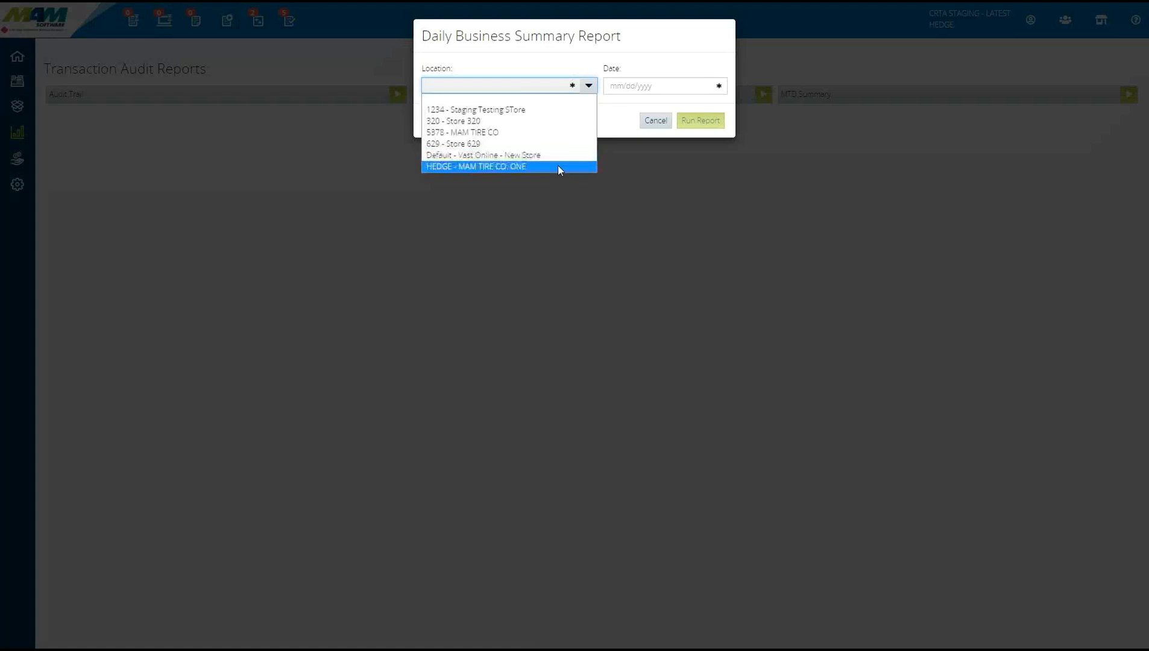
pyautogui.click(476, 166)
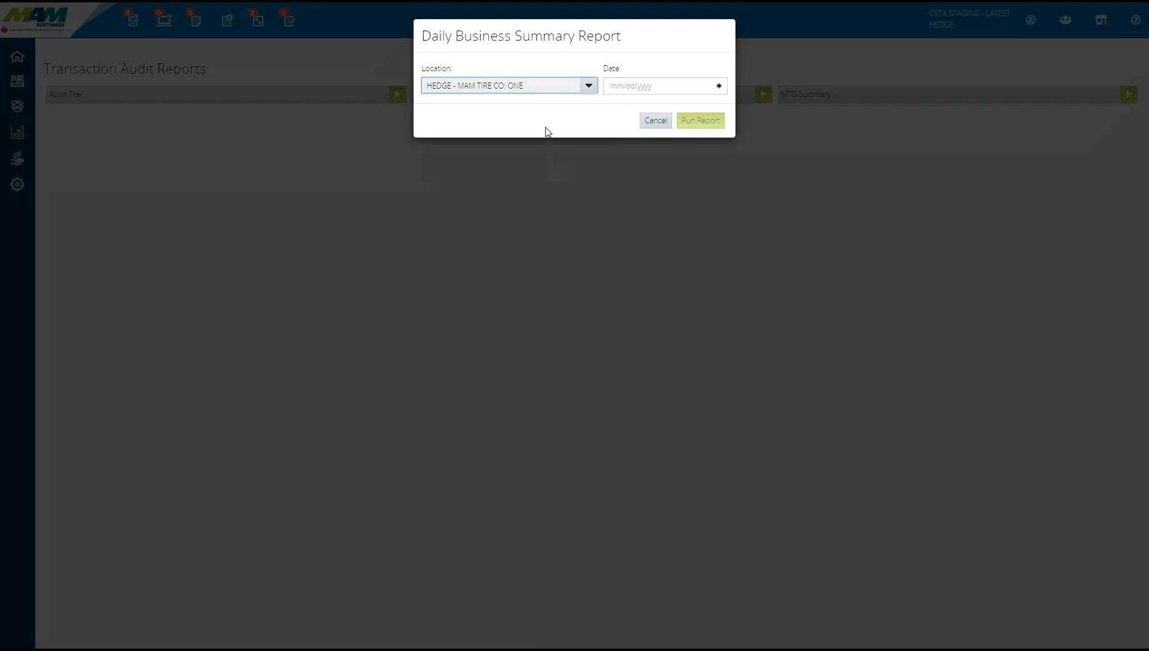
pyautogui.click(660, 86)
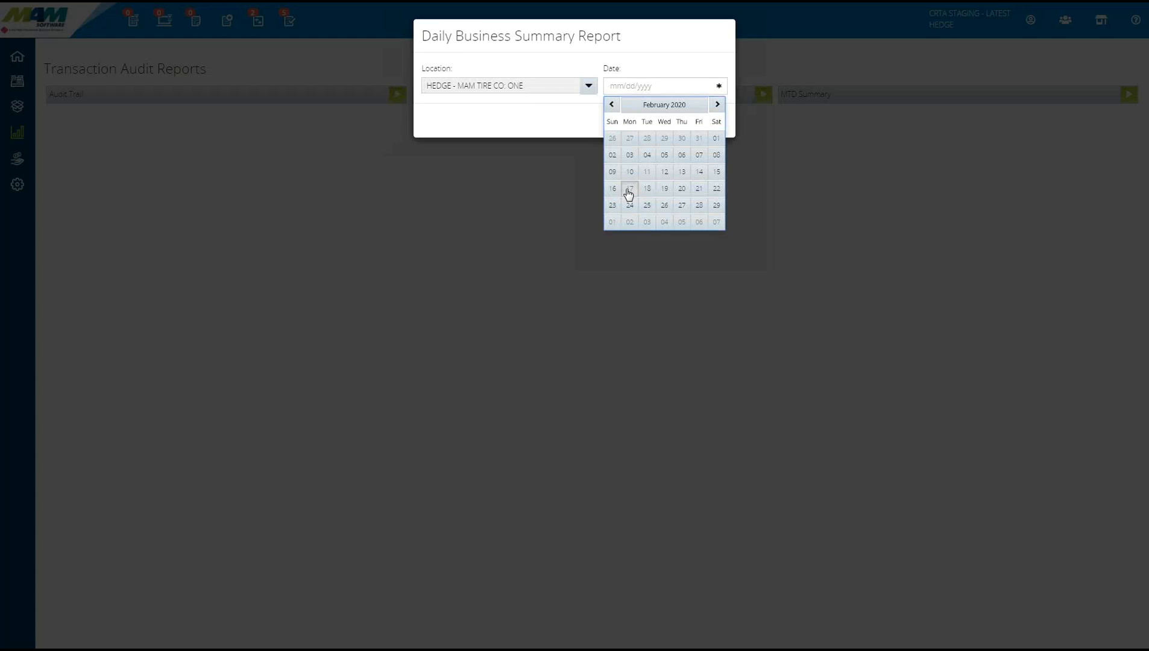
pyautogui.click(628, 189)
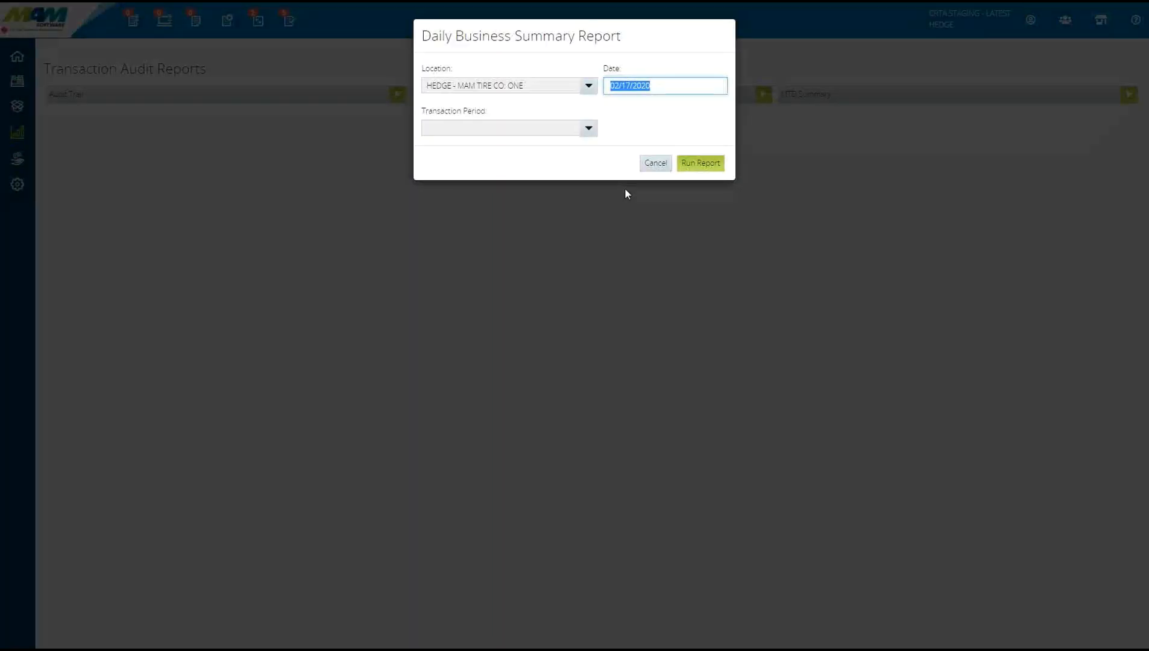
pyautogui.moveTo(568, 250)
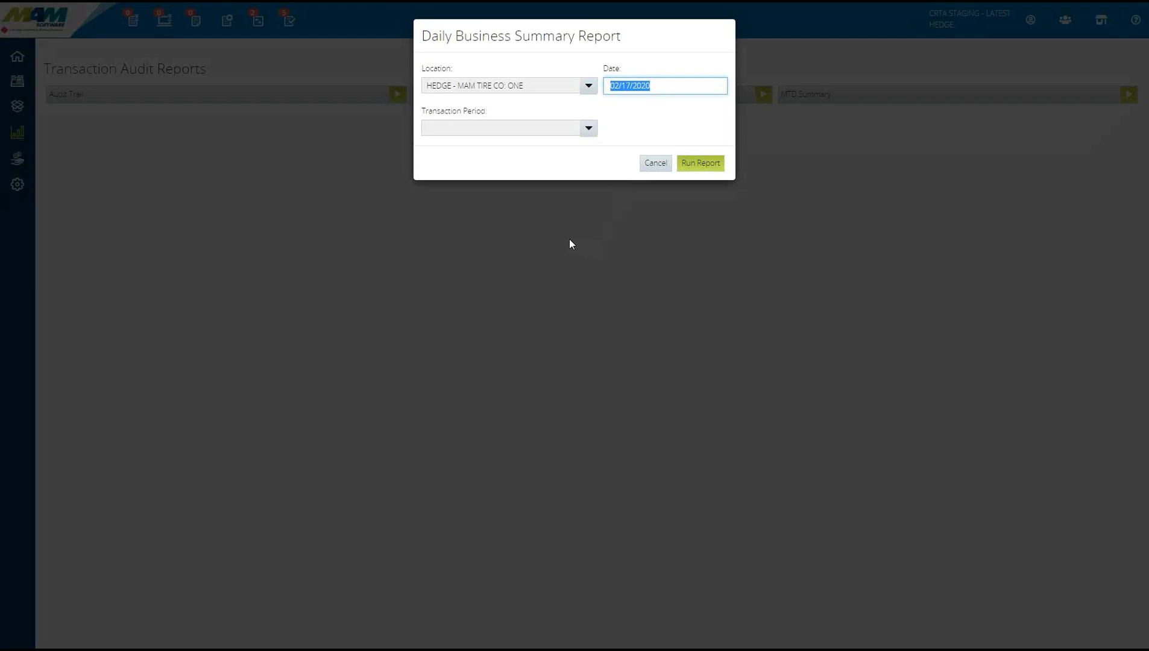
pyautogui.moveTo(618, 157)
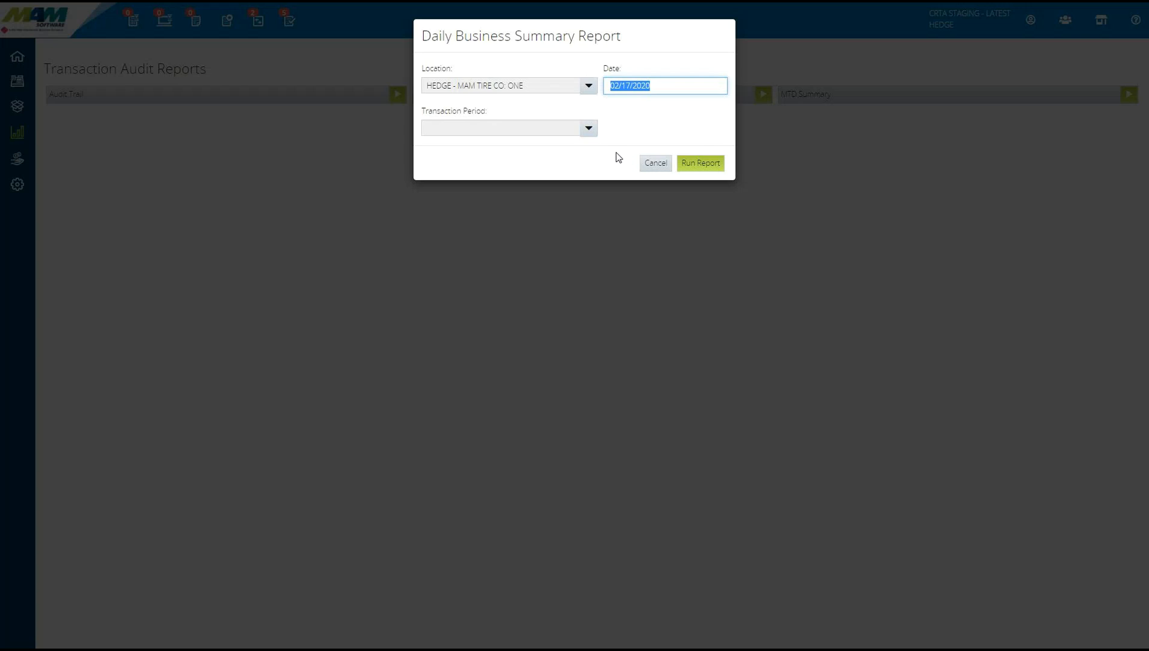
pyautogui.moveTo(615, 157)
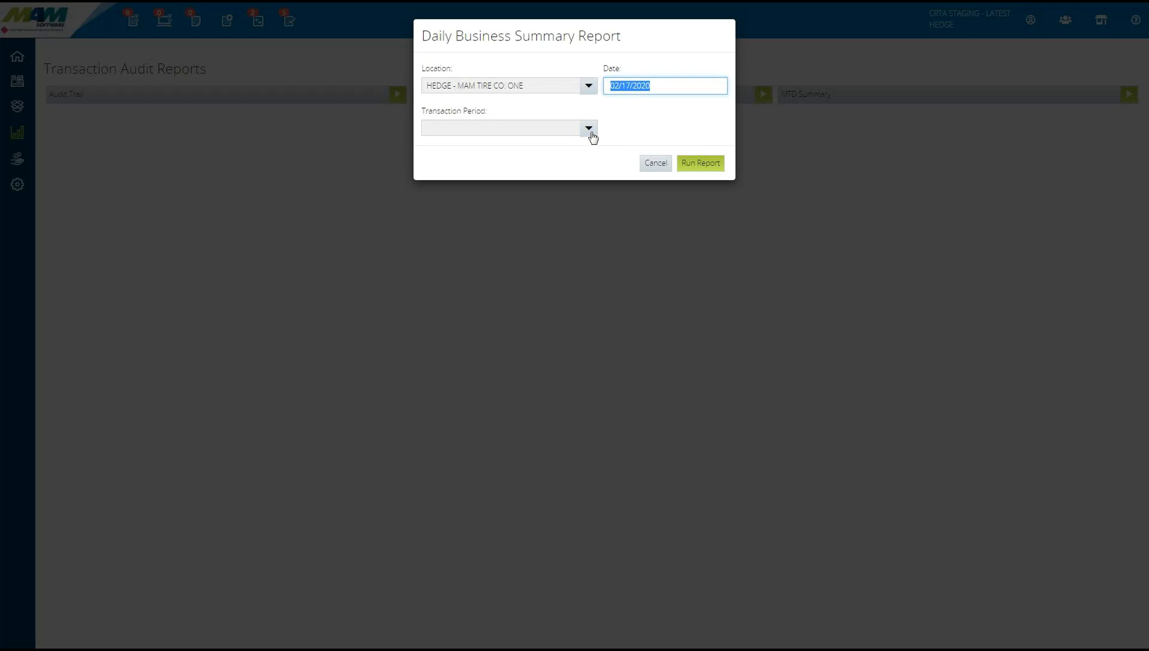
# - Choose the 02/14/2020 11:42 AM – 02/17/2020 01:31 PM transaction period and run the report
pyautogui.click(588, 128)
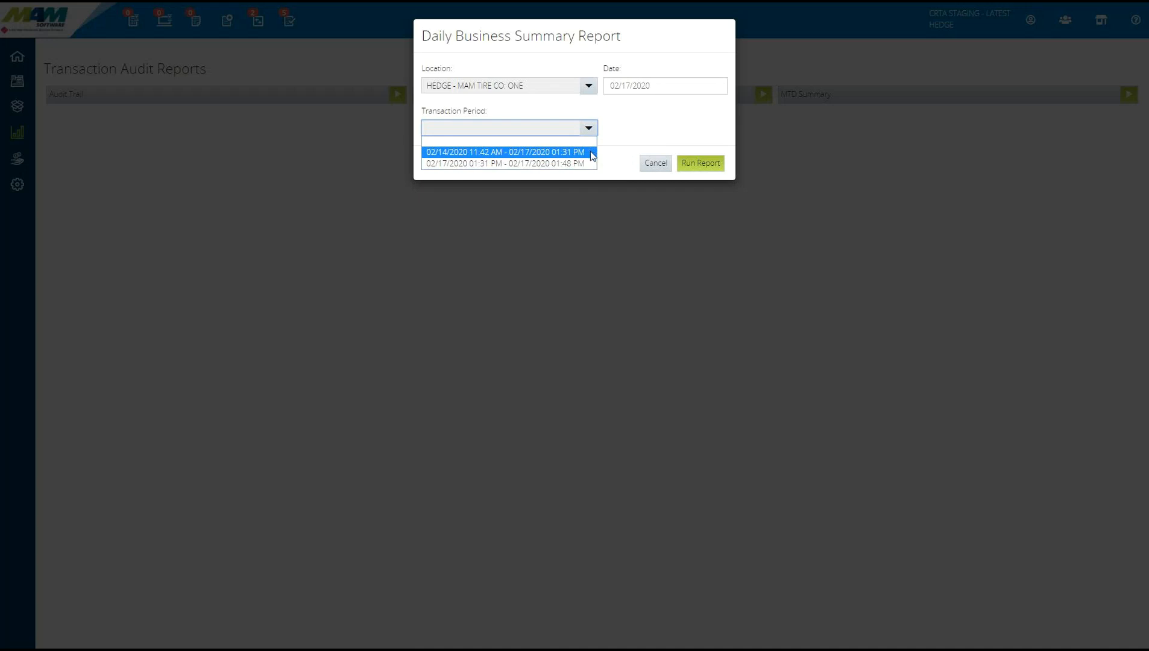
pyautogui.click(506, 152)
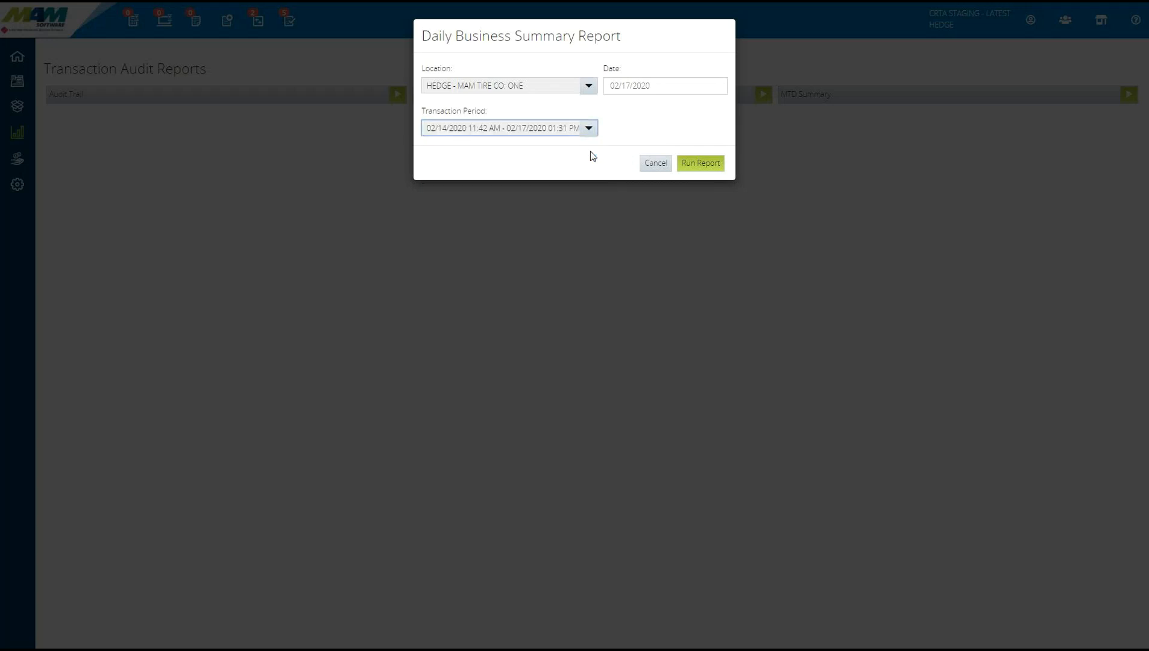
pyautogui.click(700, 163)
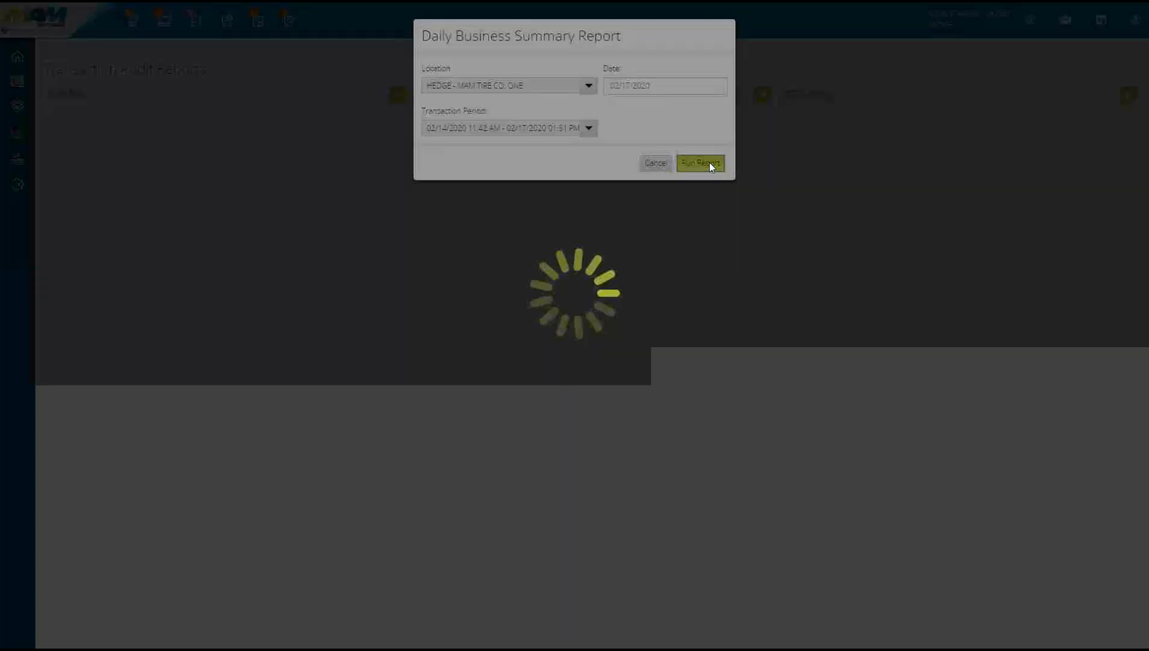
# - Review the HEDGE deposit report for batch EOD007303, then close the preview
pyautogui.click(699, 163)
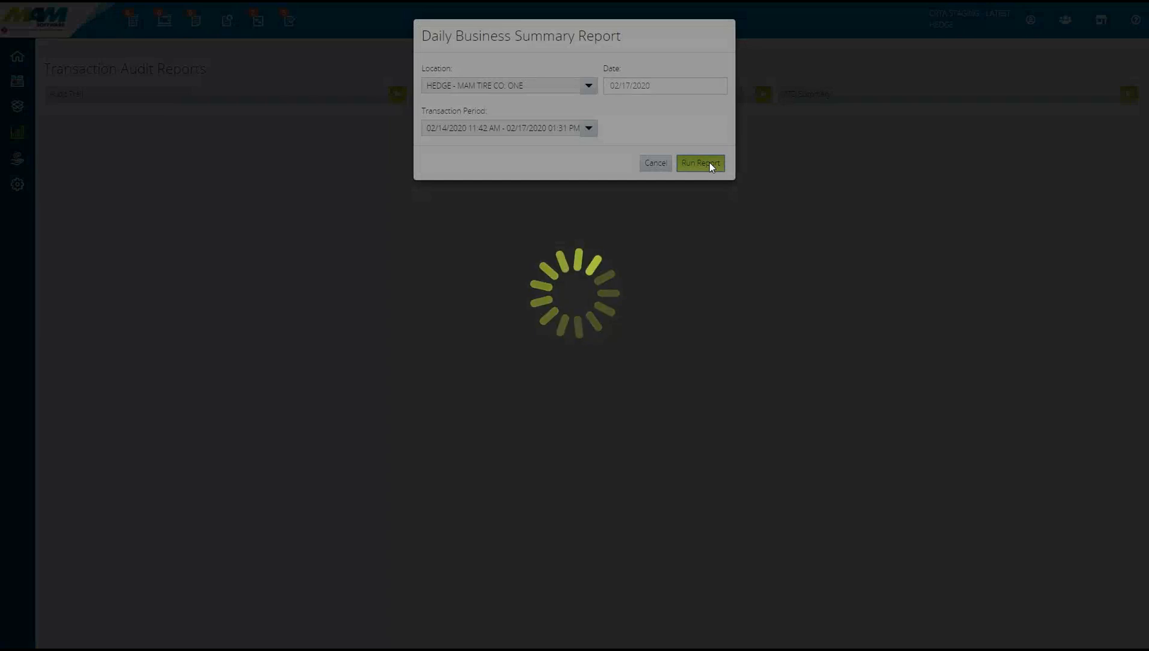
pyautogui.click(698, 163)
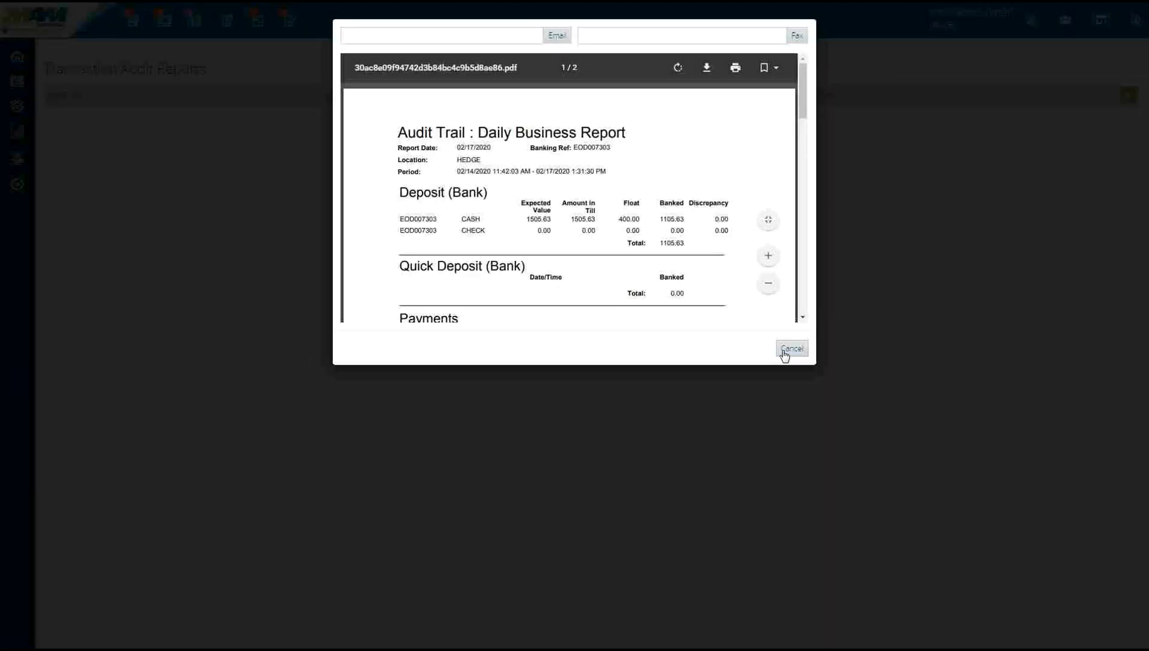
pyautogui.click(792, 347)
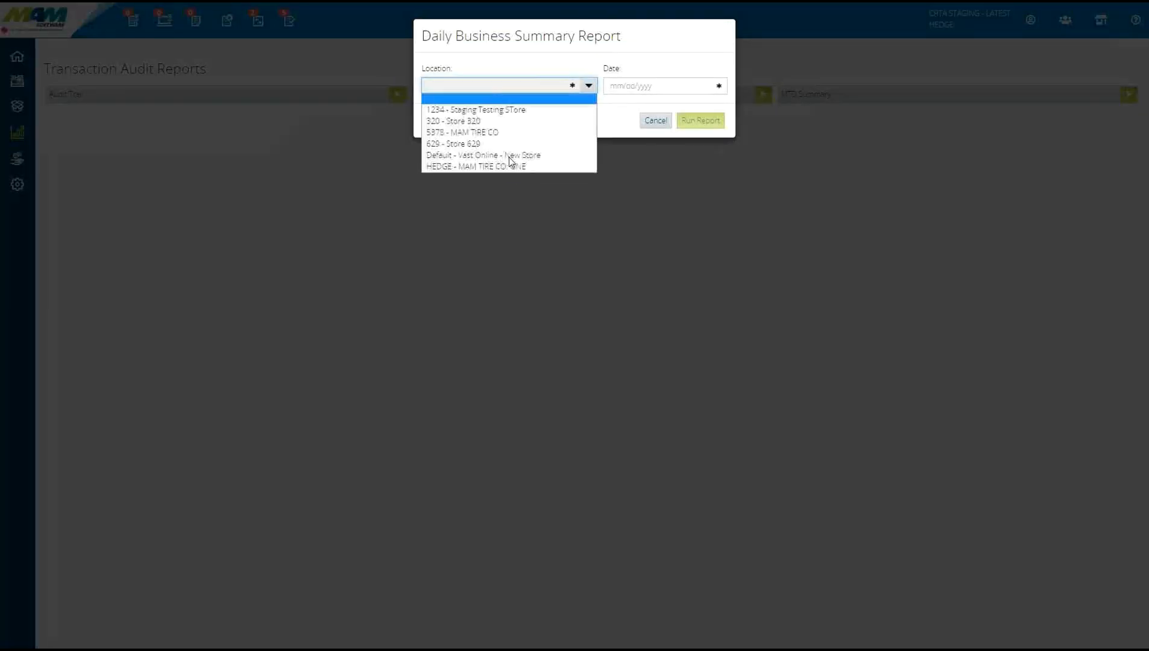
# - Set location HEDGE and date 02/17/2020, then list the two transaction periods
pyautogui.click(475, 166)
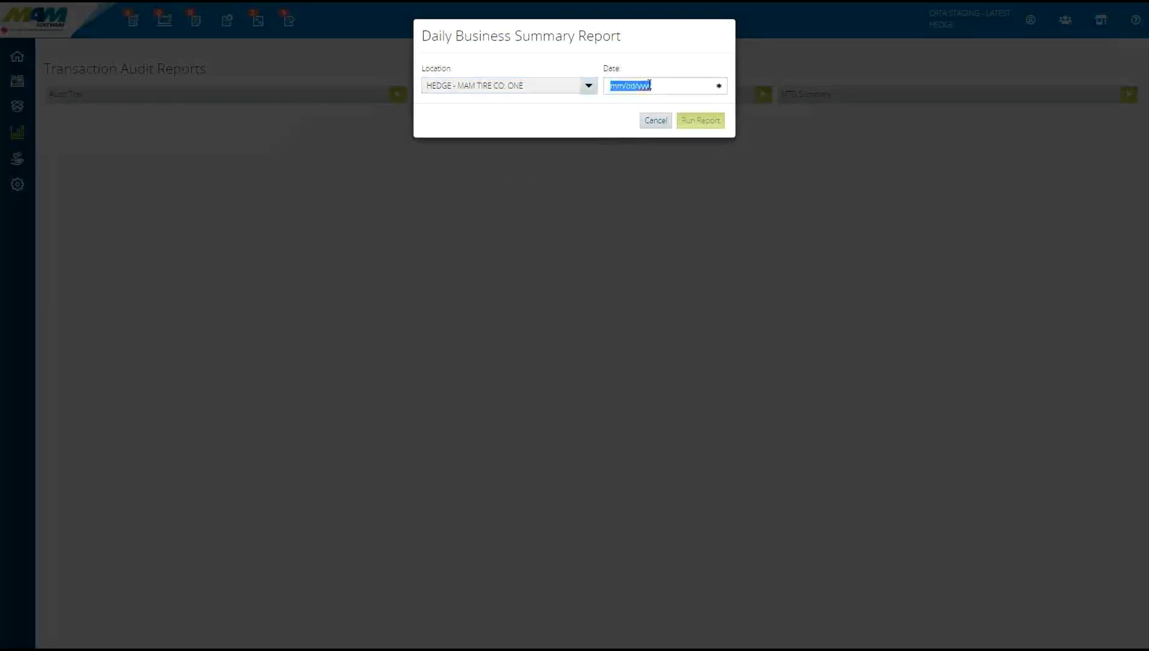
pyautogui.write('02/17/2020')
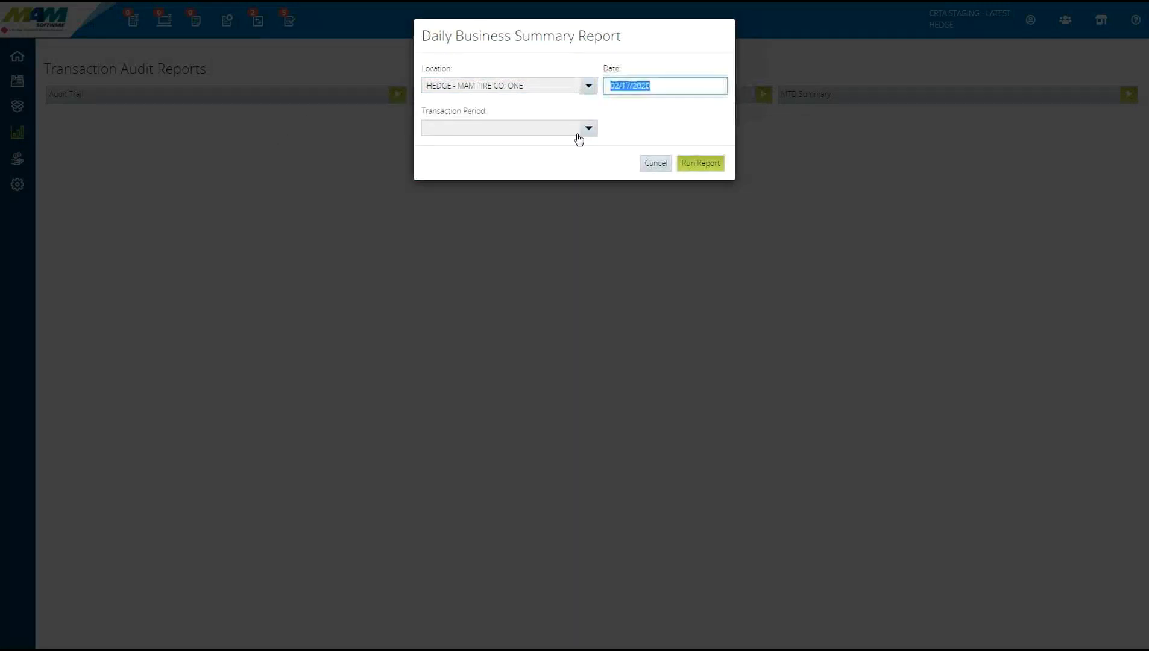
pyautogui.click(589, 128)
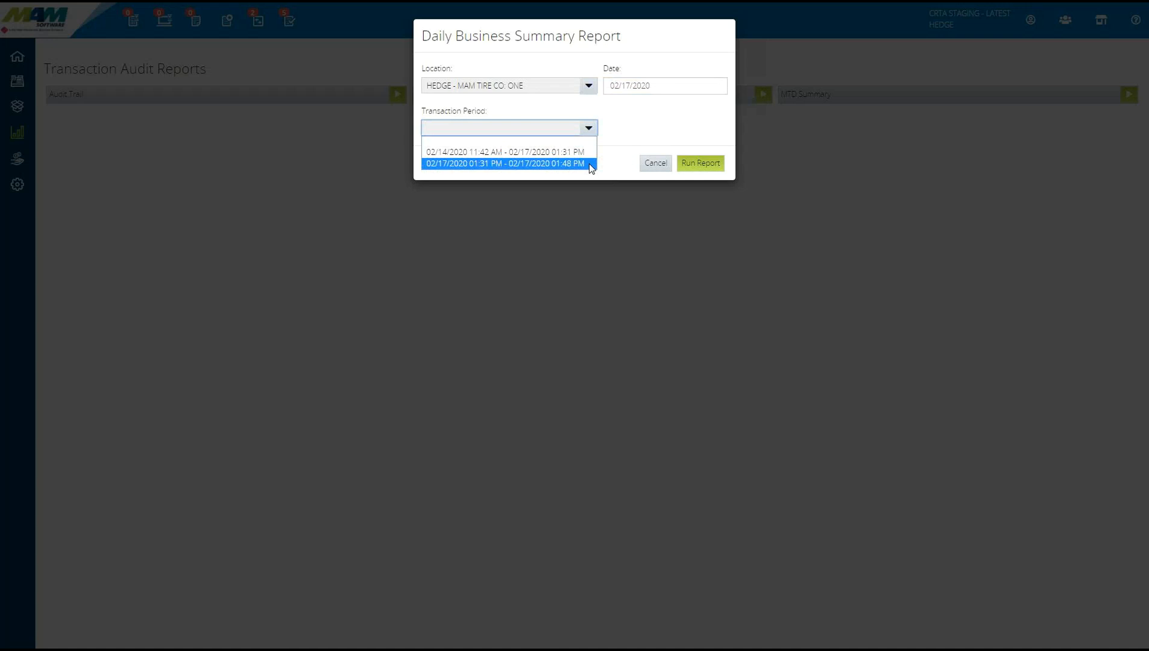
pyautogui.moveTo(500, 174)
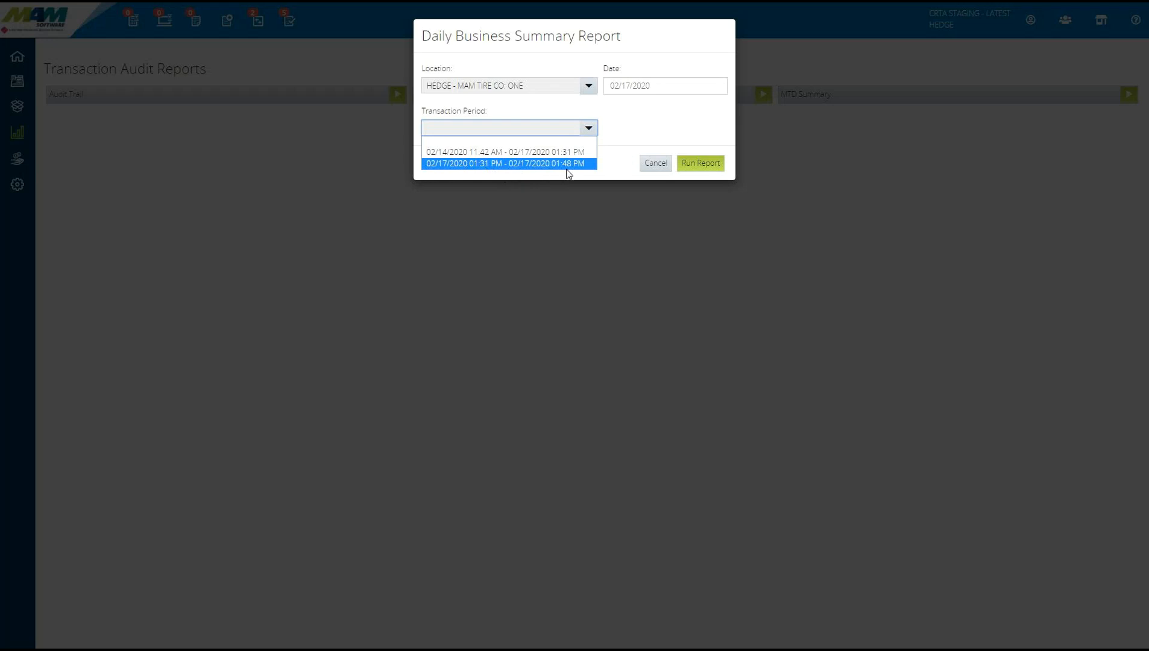
pyautogui.moveTo(568, 177)
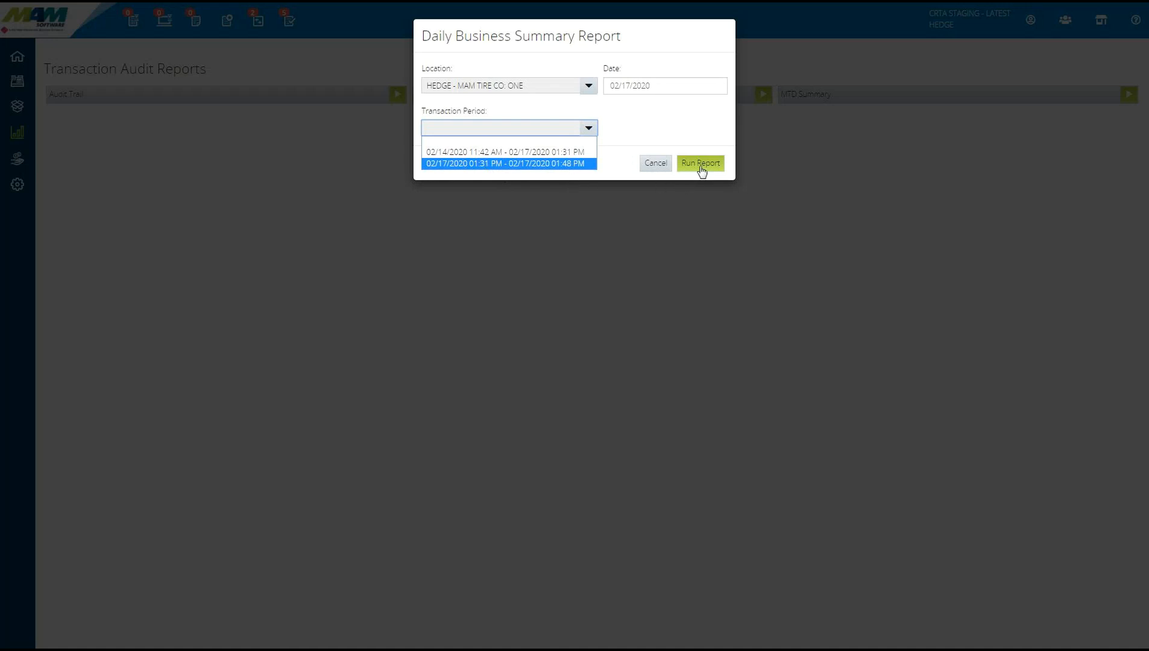
# - Run and review the 02/17/2020 HEDGE report for batches EOD007303 and EOD007309, then close it
pyautogui.click(700, 162)
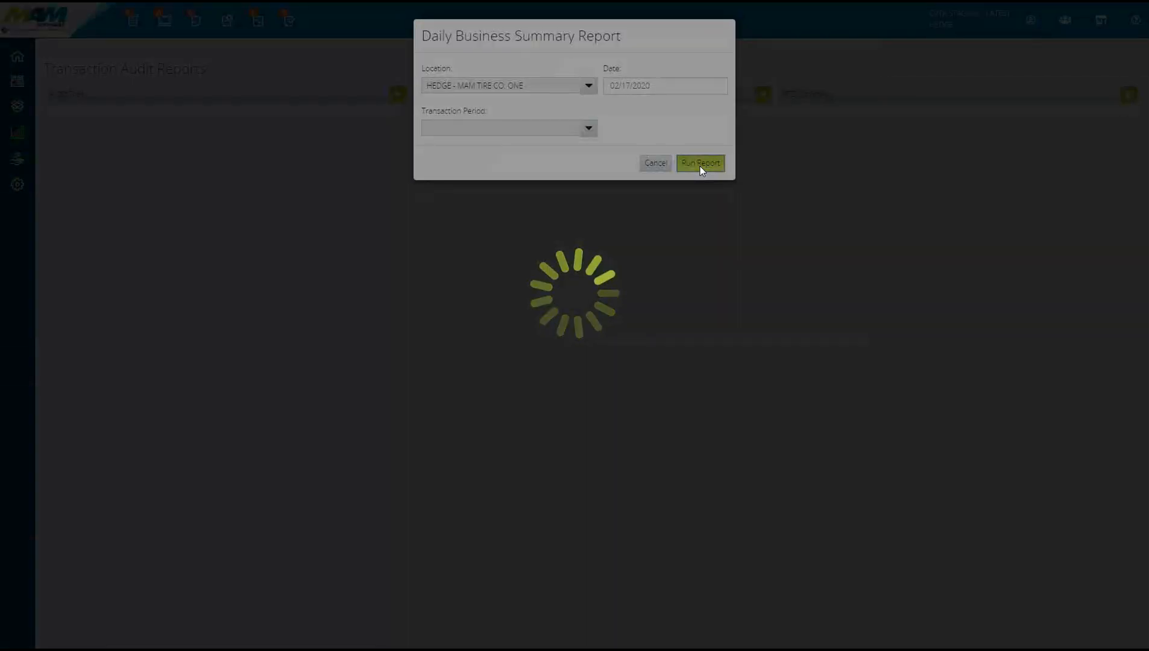
pyautogui.click(700, 163)
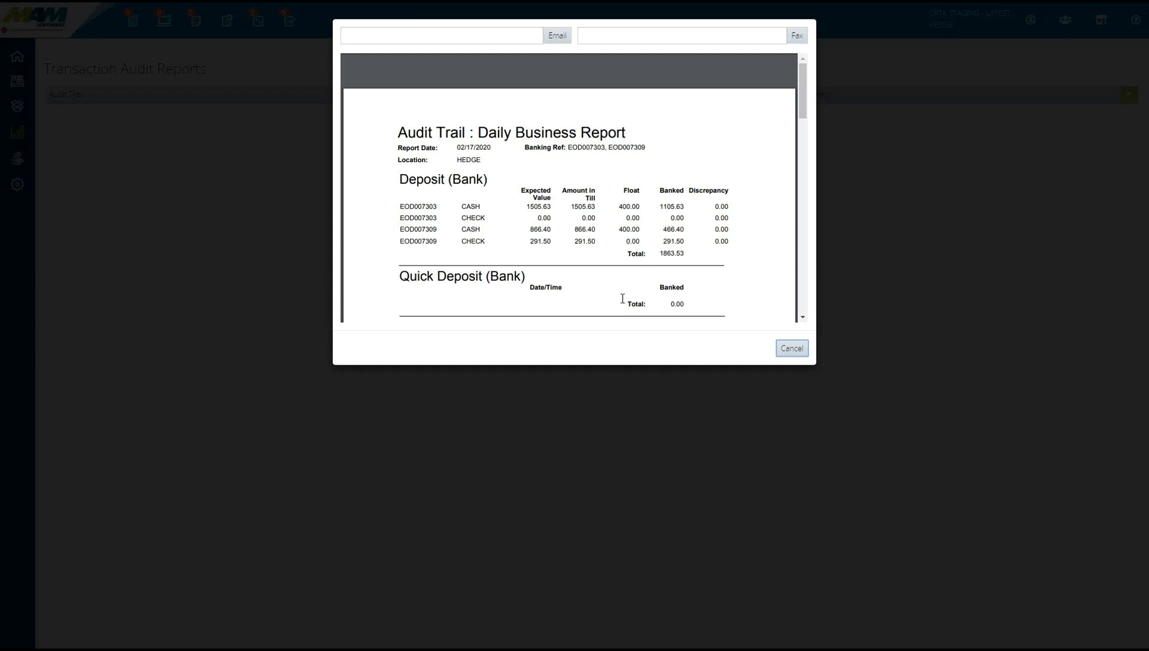
pyautogui.moveTo(607, 298)
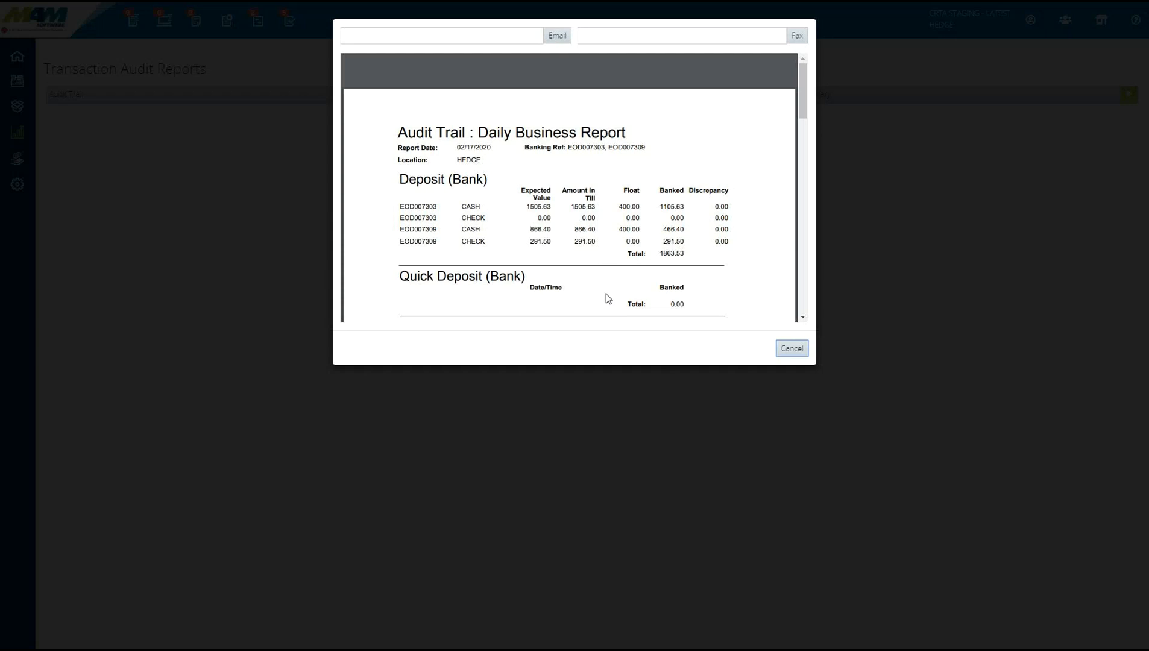
pyautogui.moveTo(693, 331)
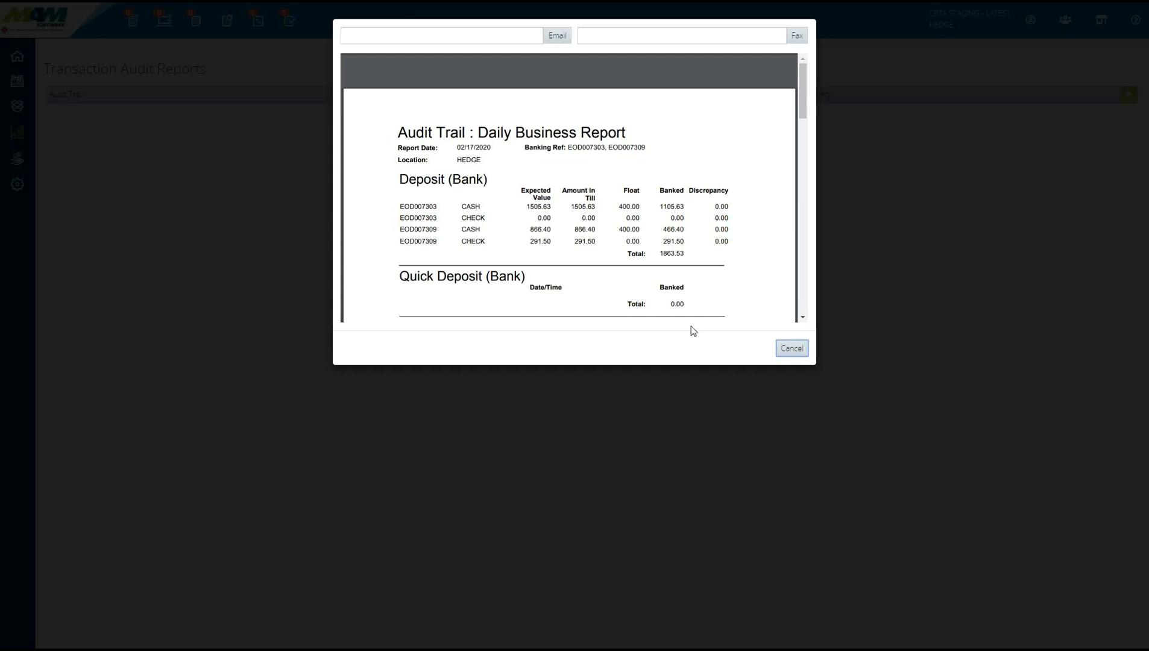
pyautogui.click(791, 348)
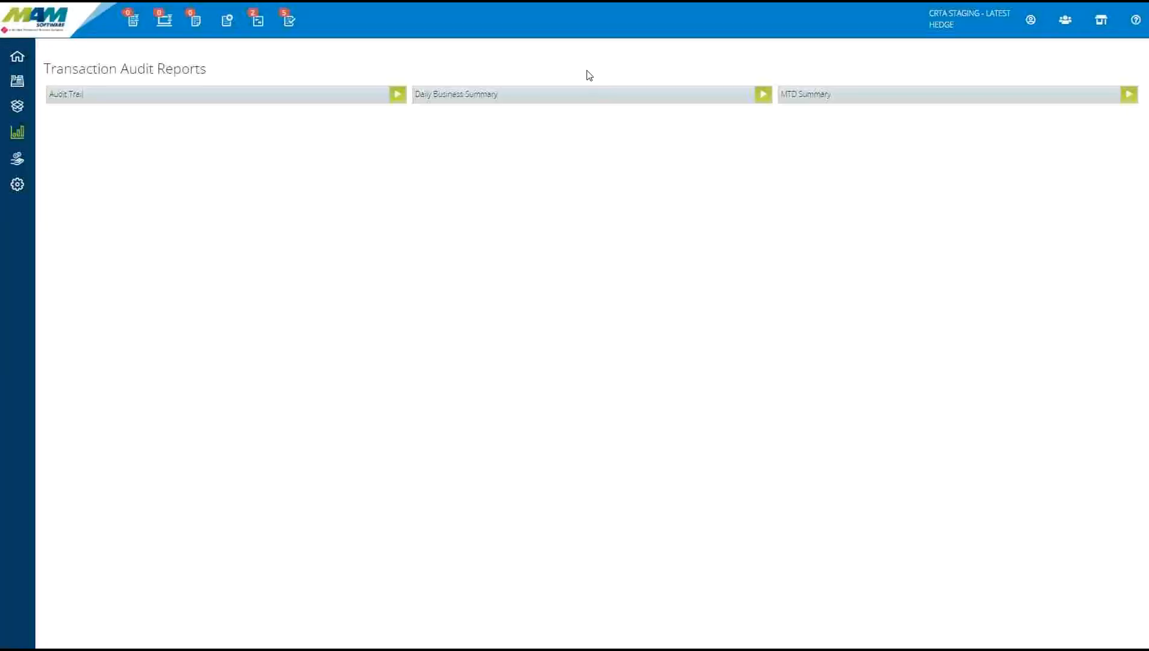